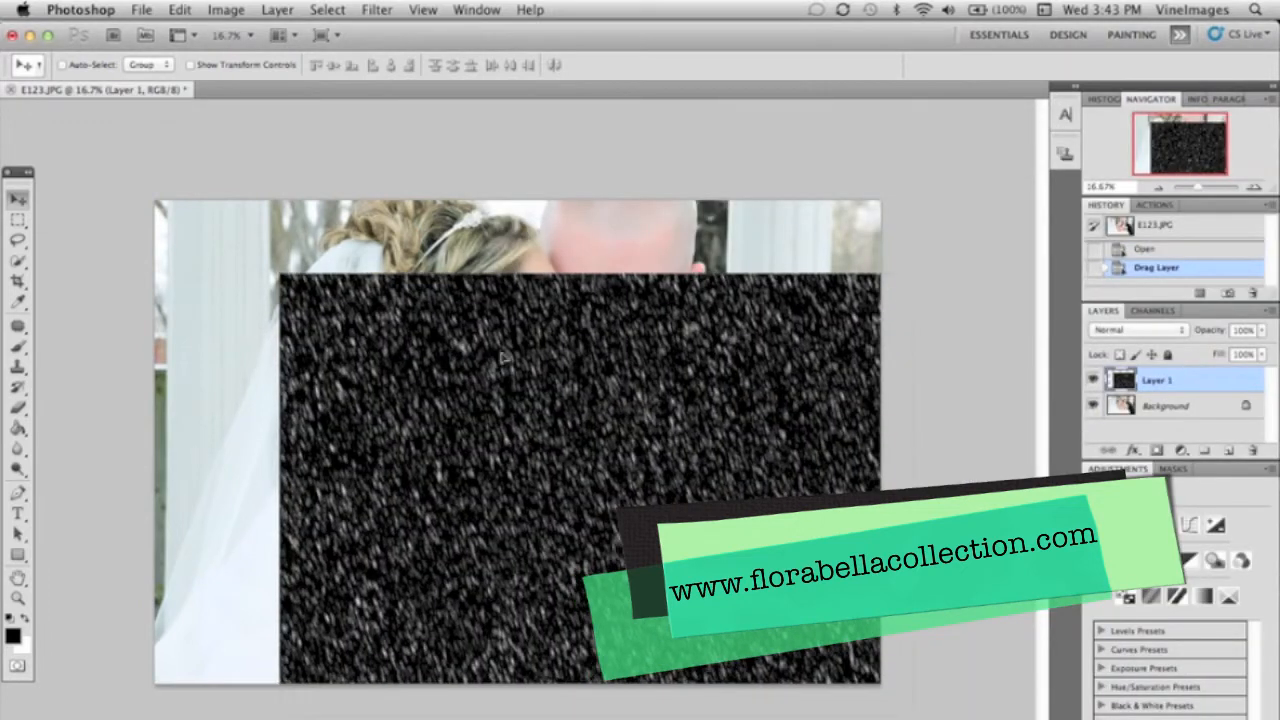
# Align the snow texture top-left and Free Transform it to fill the wedding photo.
pyautogui.moveTo(505, 360); pyautogui.dragTo(425, 300)
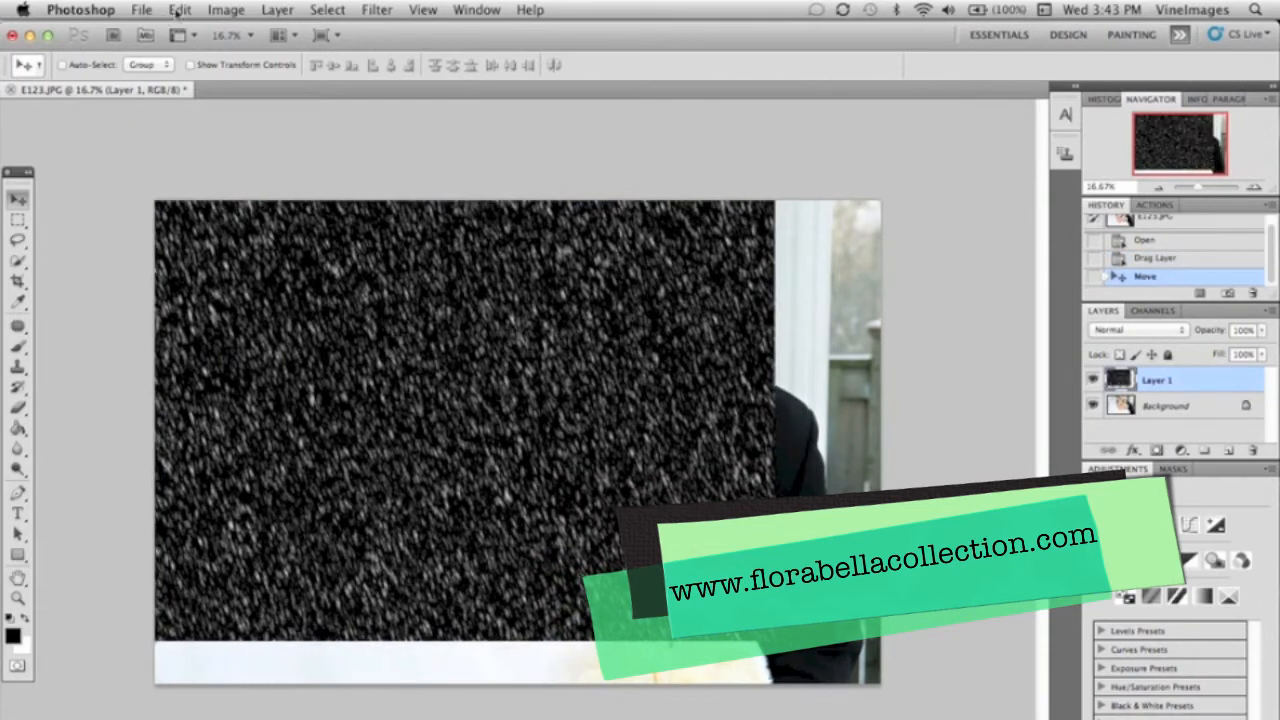
pyautogui.click(179, 9)
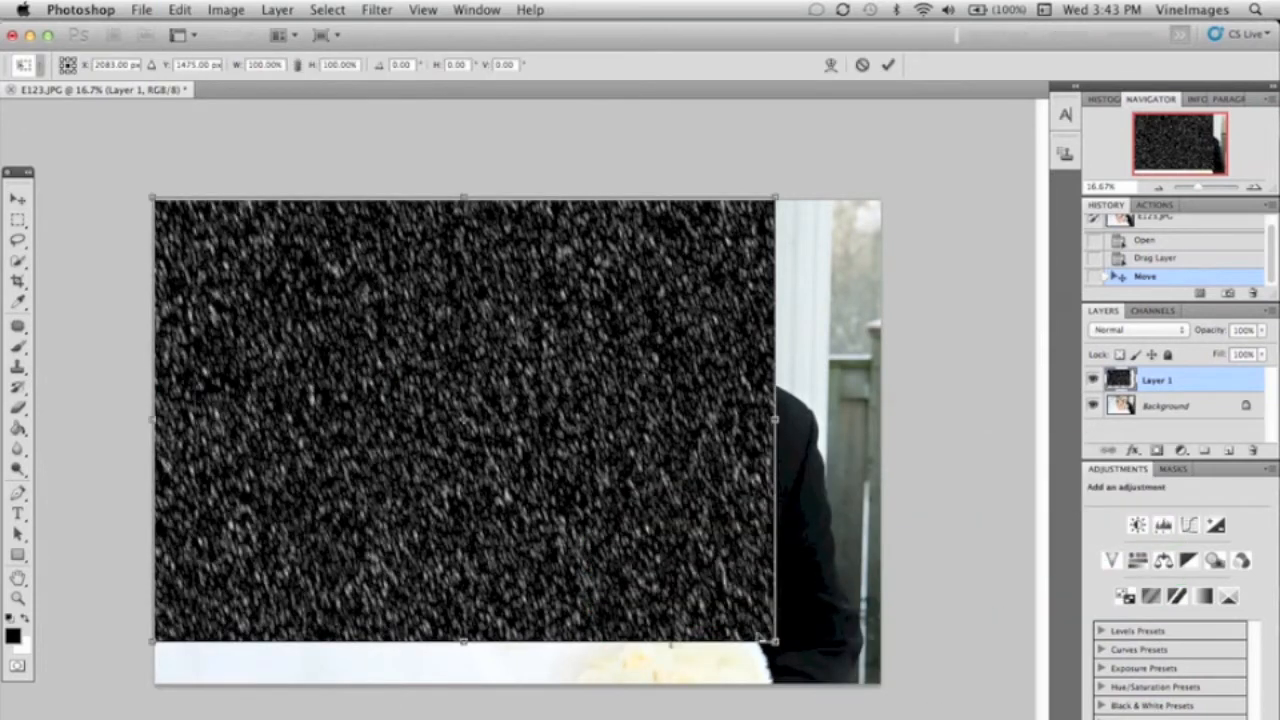
pyautogui.moveTo(775, 419); pyautogui.dragTo(786, 419)
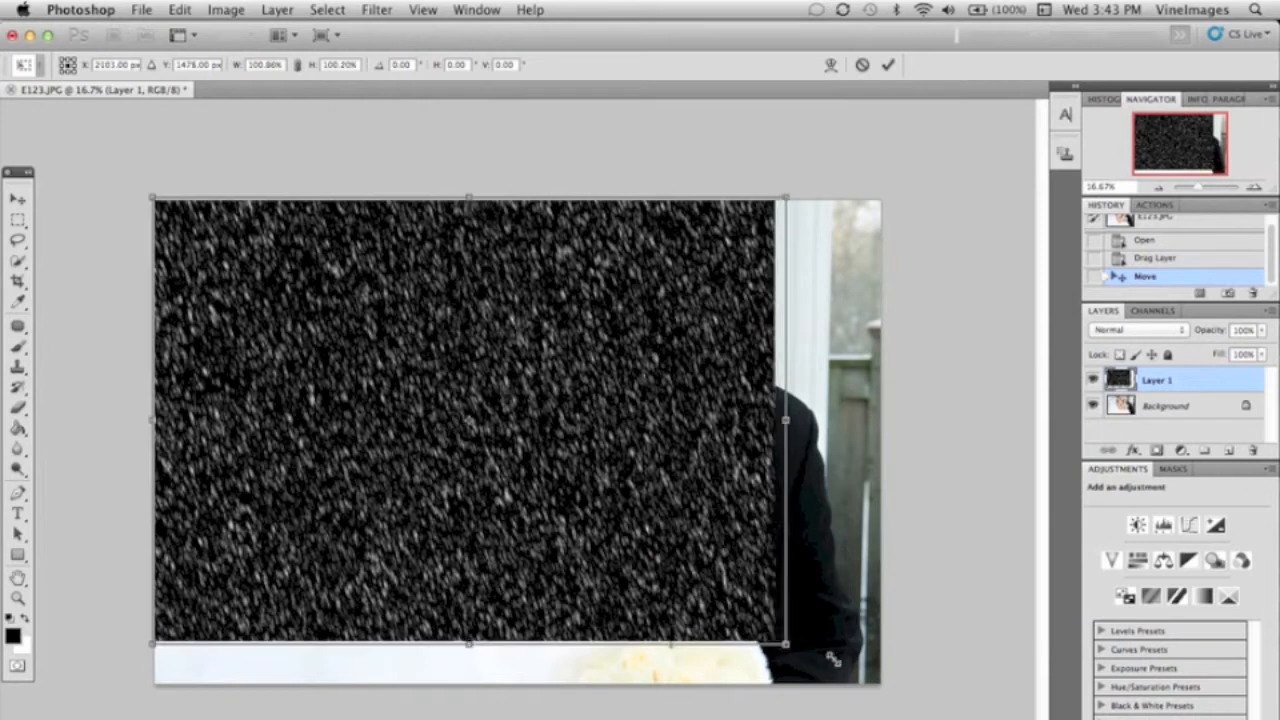
pyautogui.moveTo(785, 645); pyautogui.dragTo(868, 680)
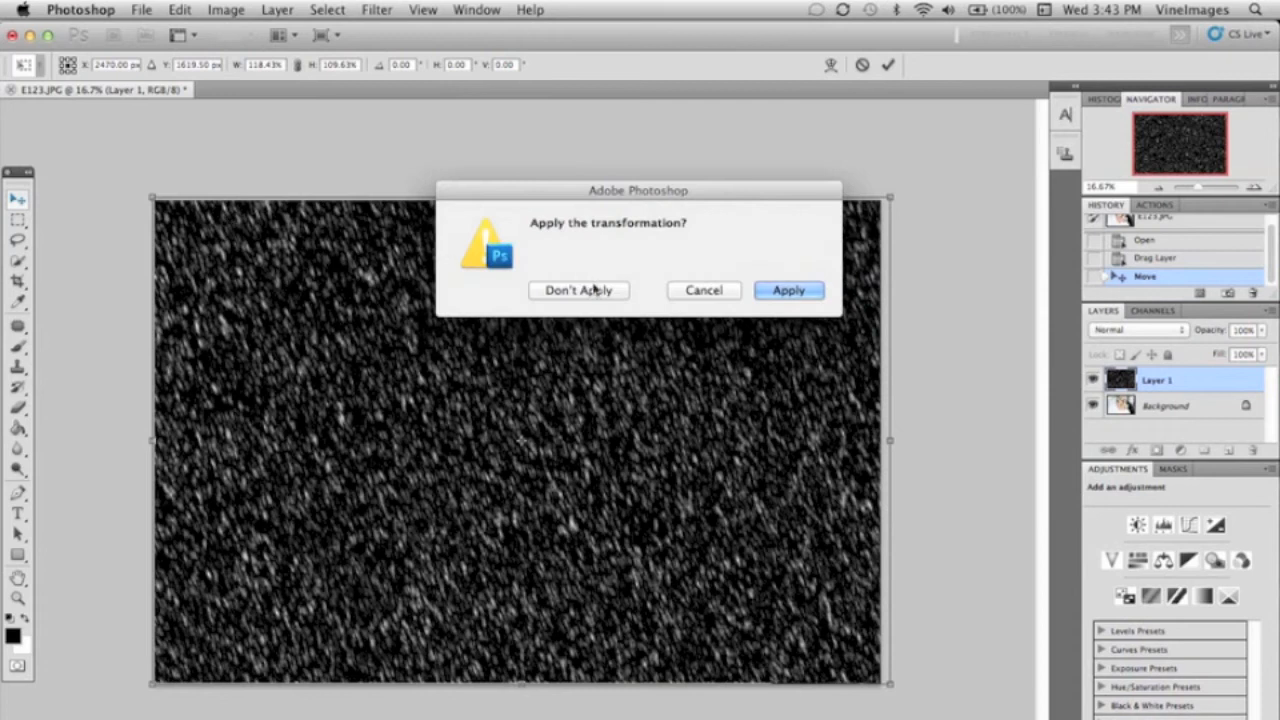
pyautogui.click(578, 290)
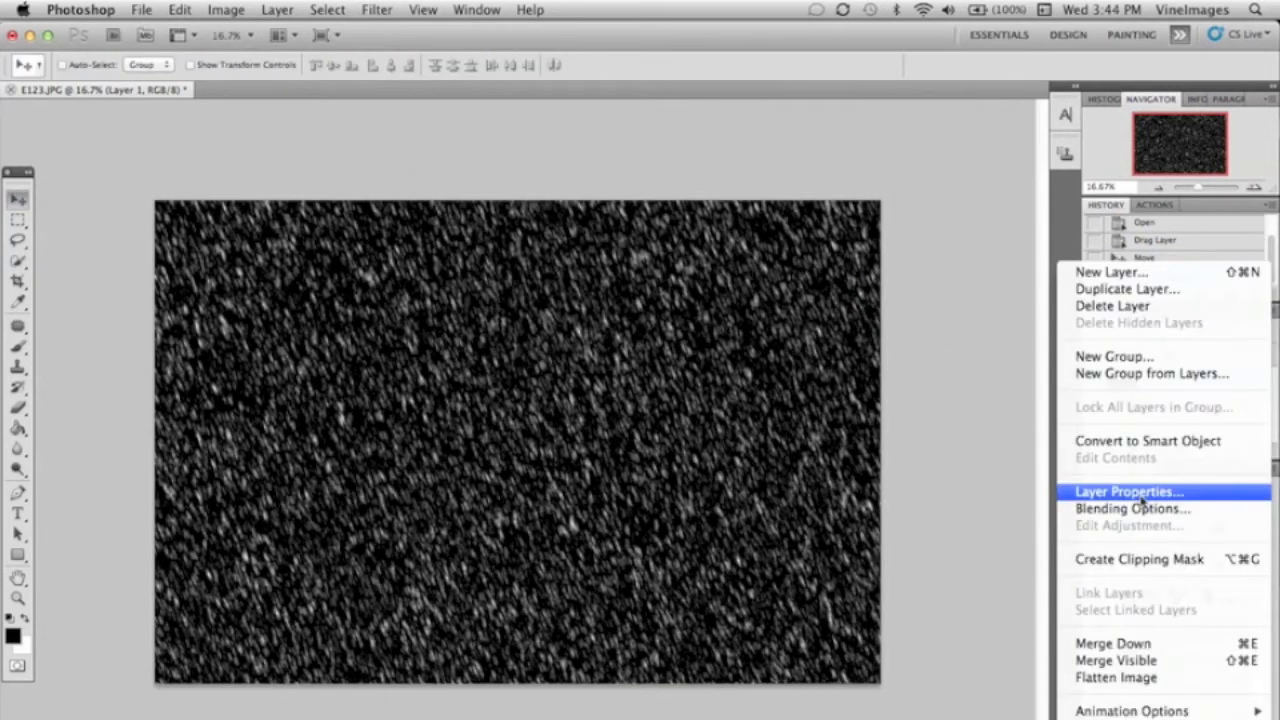
# Set the snow layer's blend mode to Overlay and lower its opacity.
pyautogui.click(1128, 508)
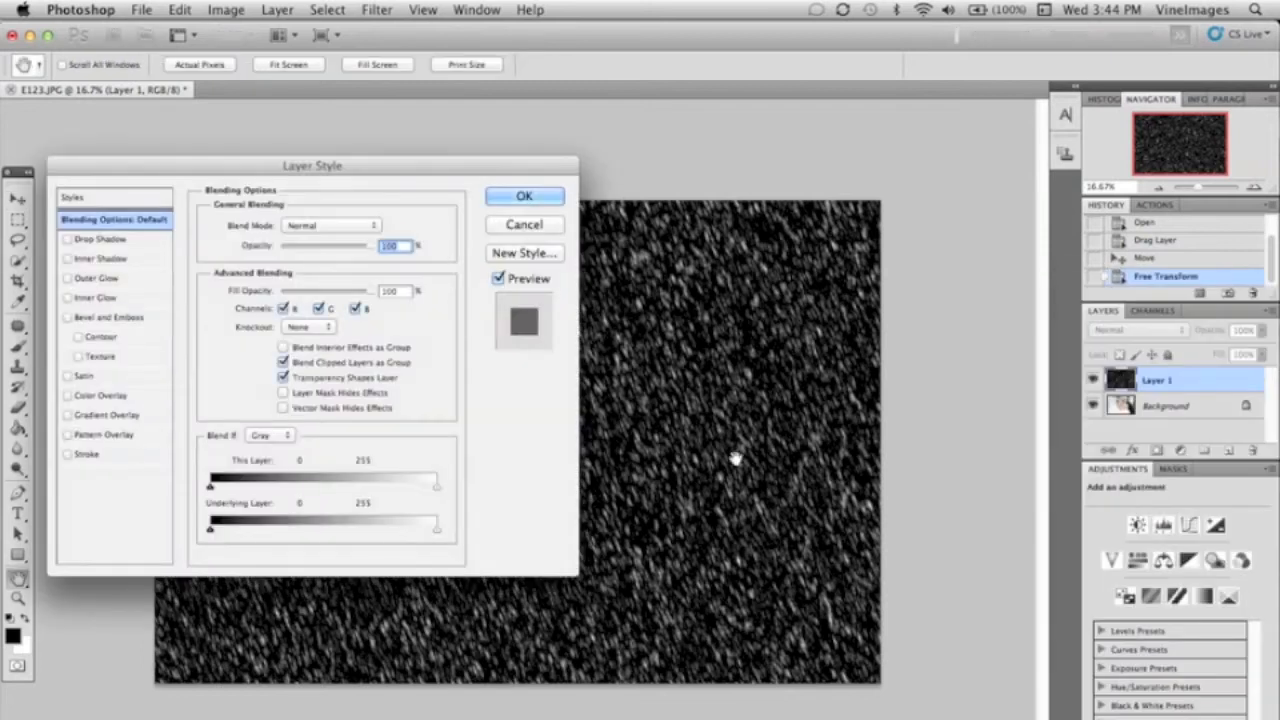
pyautogui.click(330, 225)
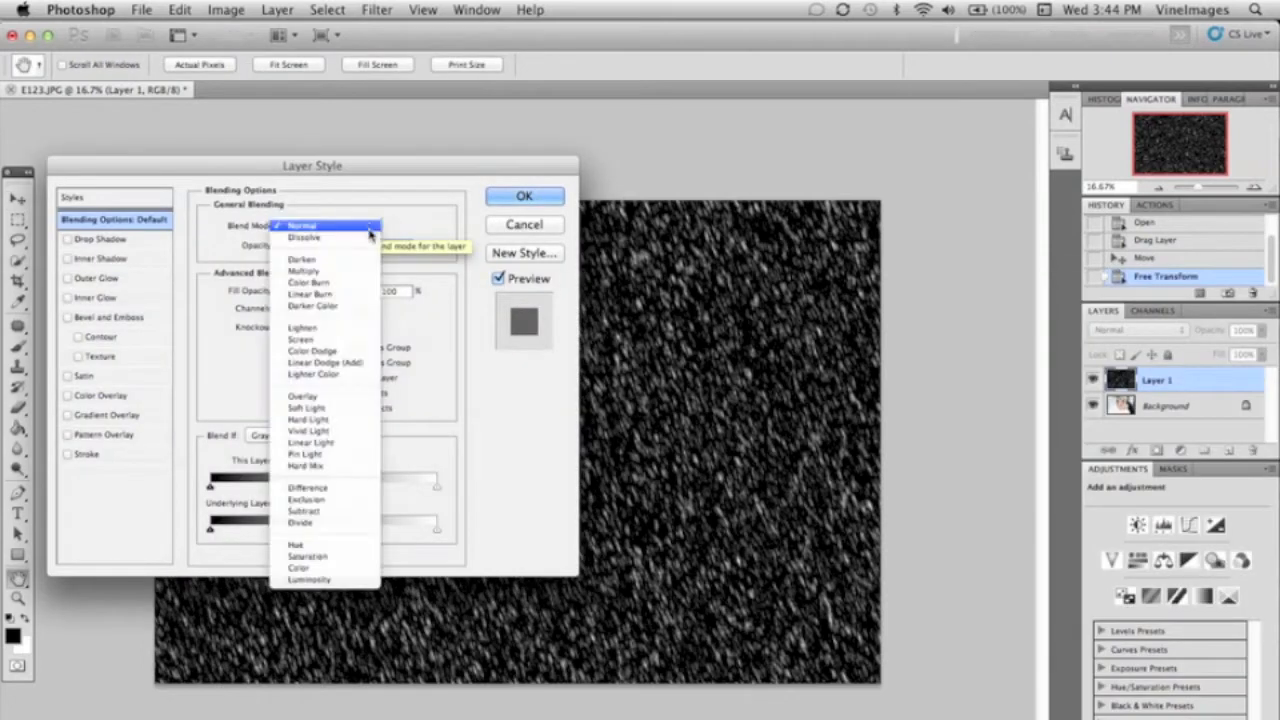
pyautogui.click(303, 396)
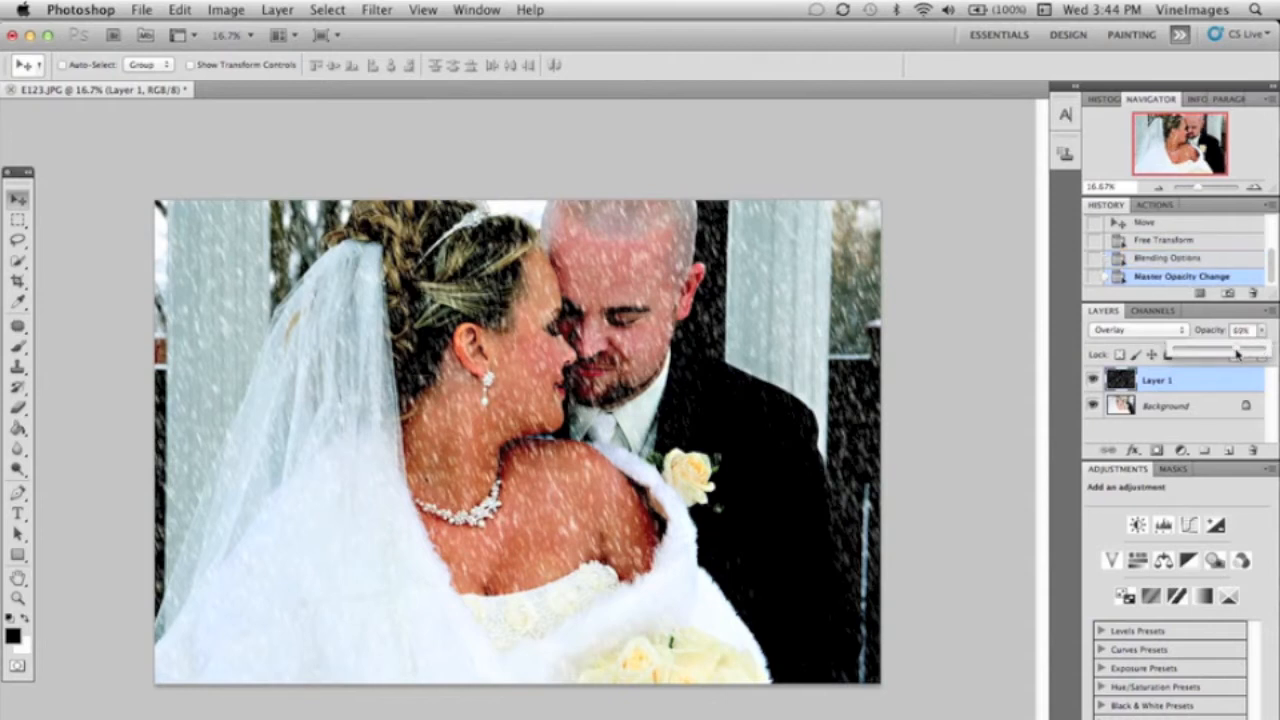
pyautogui.moveTo(1238, 352); pyautogui.dragTo(1185, 352)
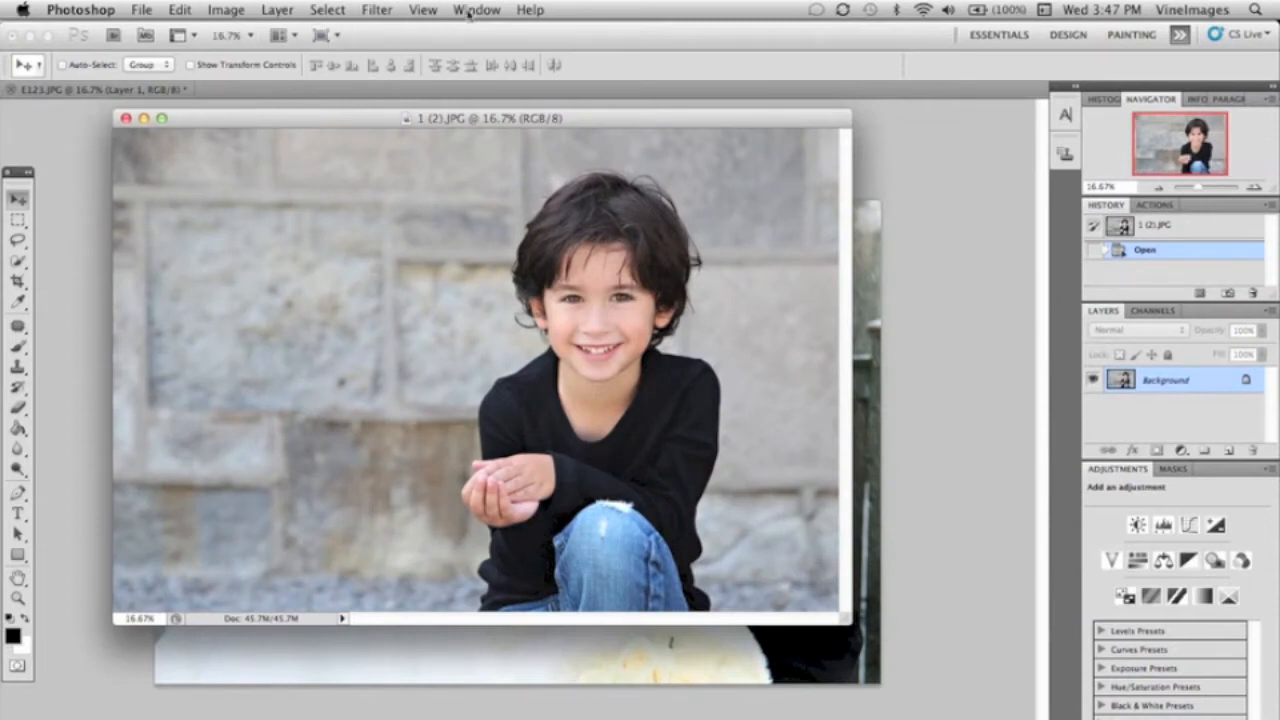
# Bring the Florabella Snow 4.jpg texture onto the boy photo and start transforming it.
pyautogui.click(476, 10)
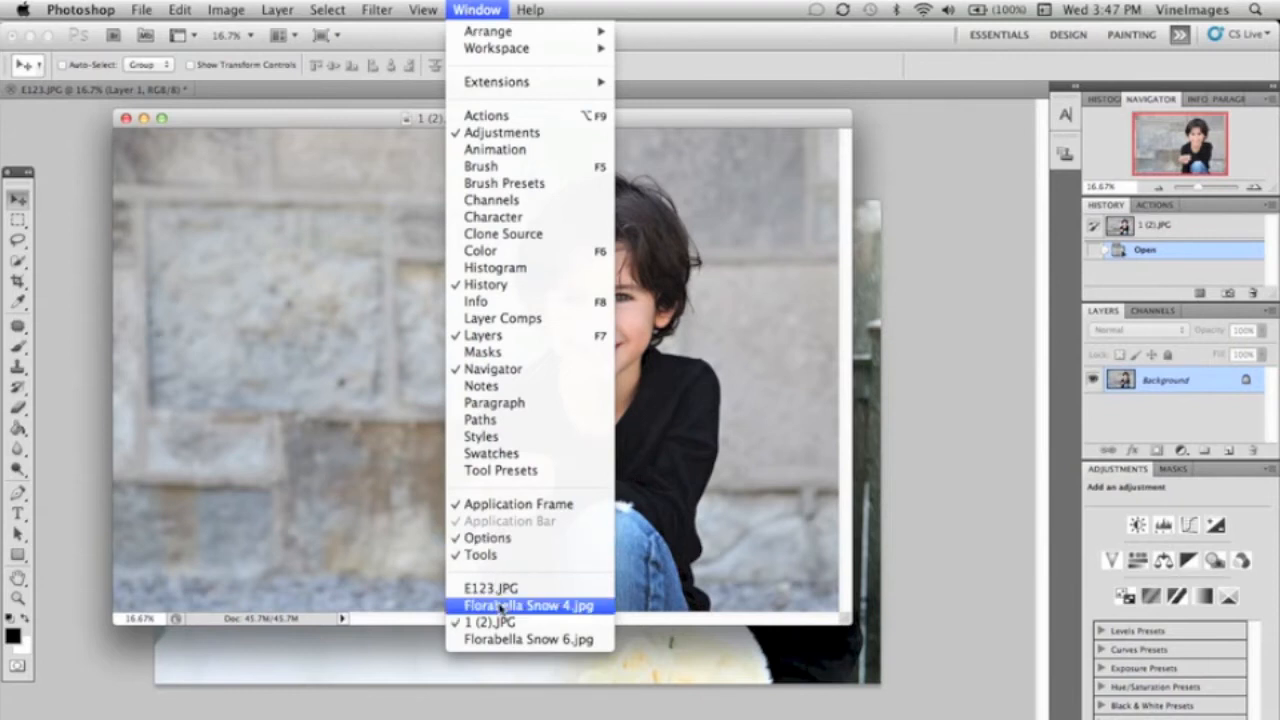
pyautogui.click(528, 605)
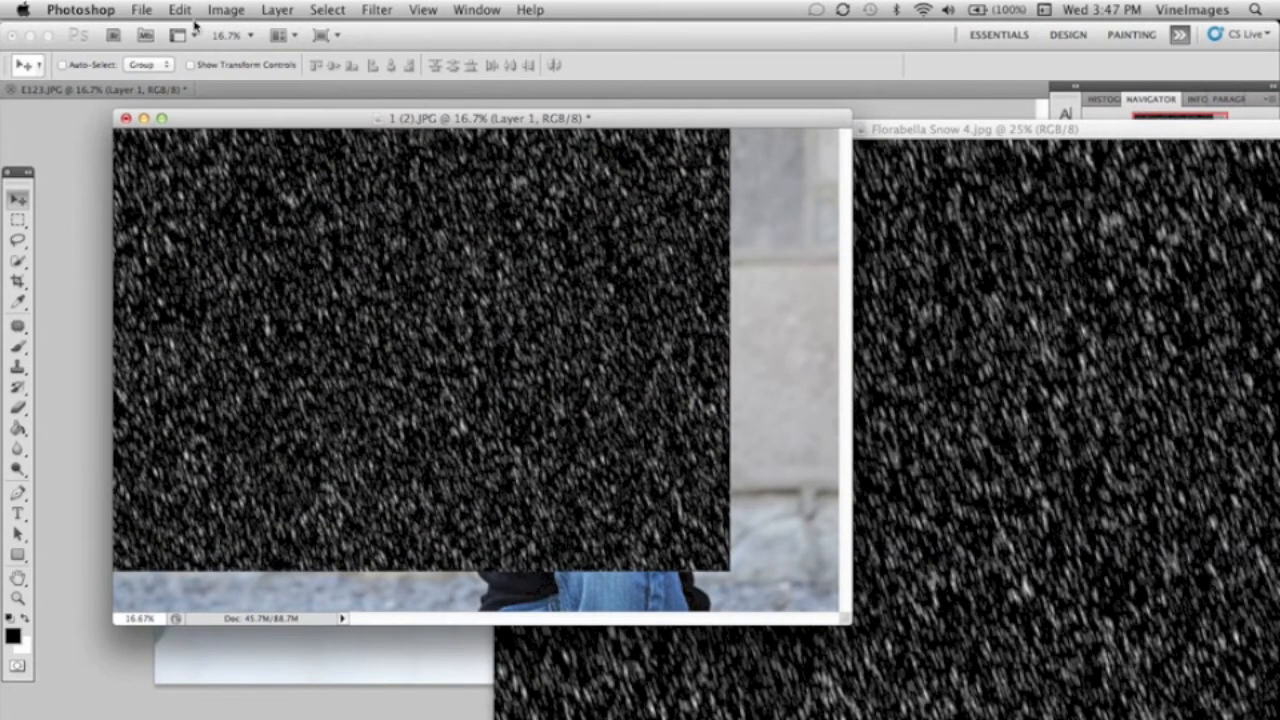
pyautogui.click(179, 9)
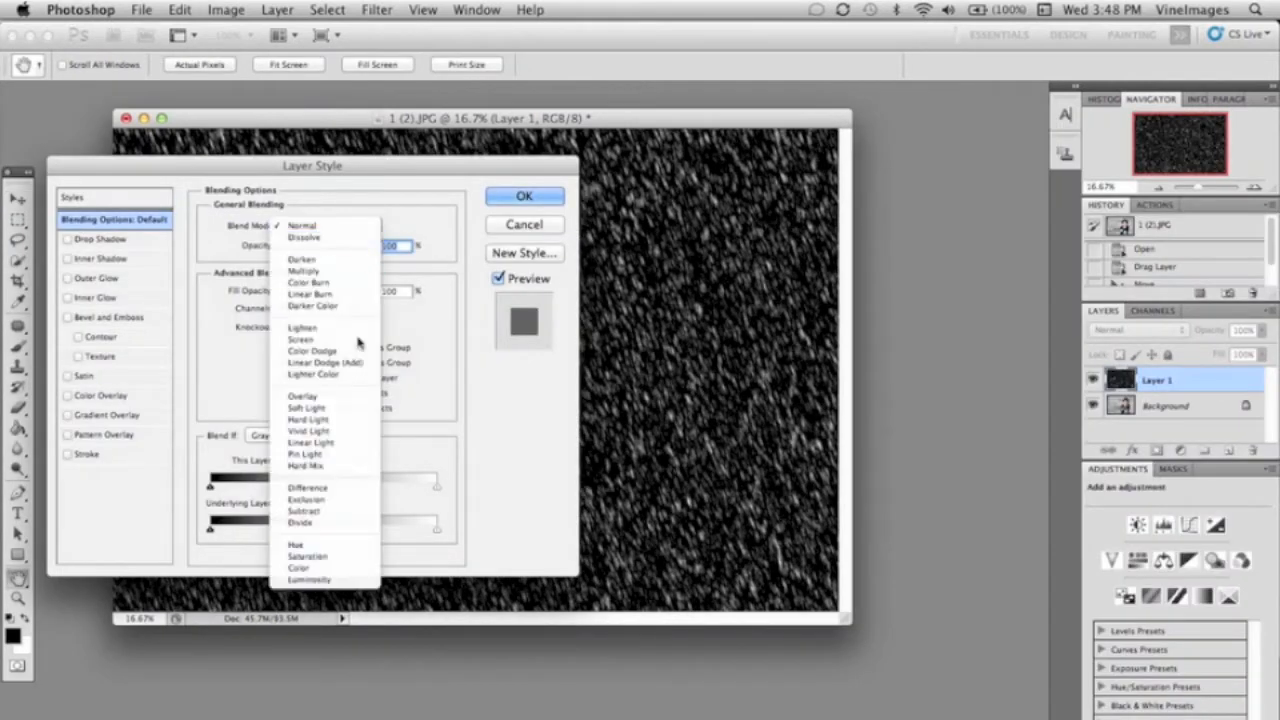
# Set the boy photo's snow layer to Overlay and fade its opacity to 18%.
pyautogui.click(303, 396)
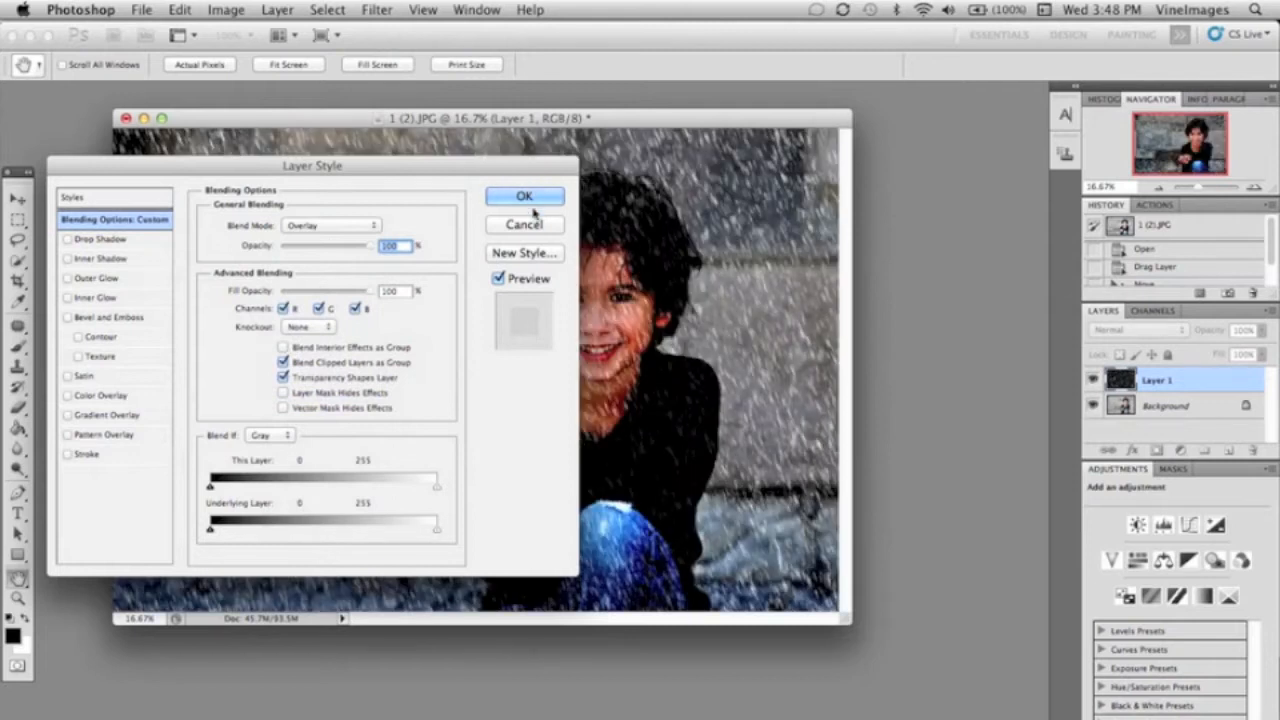
pyautogui.click(524, 195)
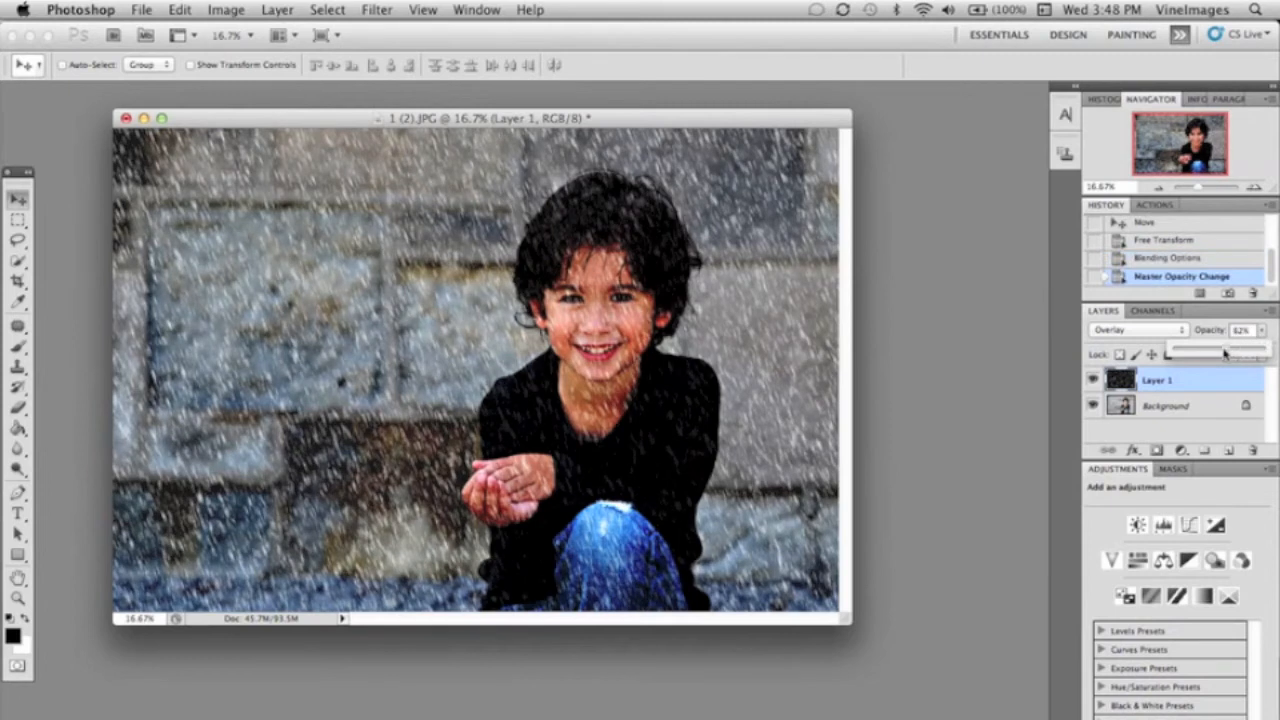
pyautogui.moveTo(1225, 347); pyautogui.dragTo(1198, 347)
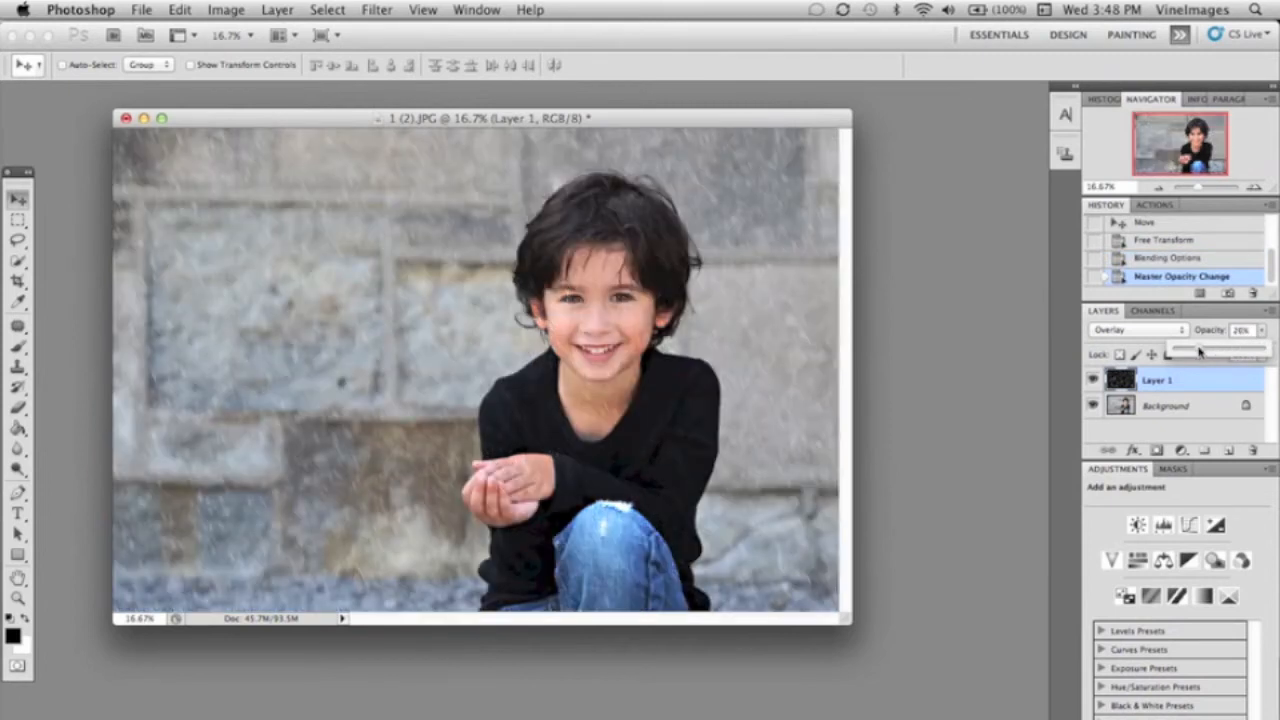
pyautogui.moveTo(1197, 351); pyautogui.dragTo(1210, 351)
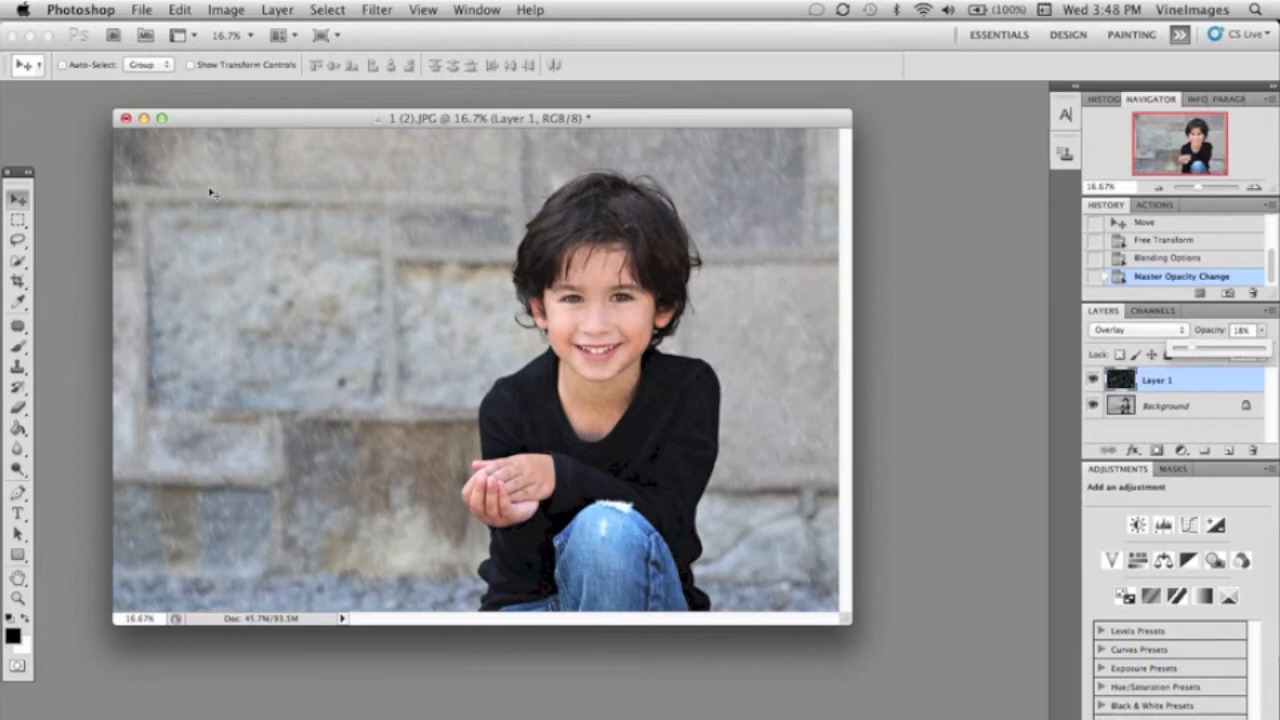
pyautogui.moveTo(1194, 353)
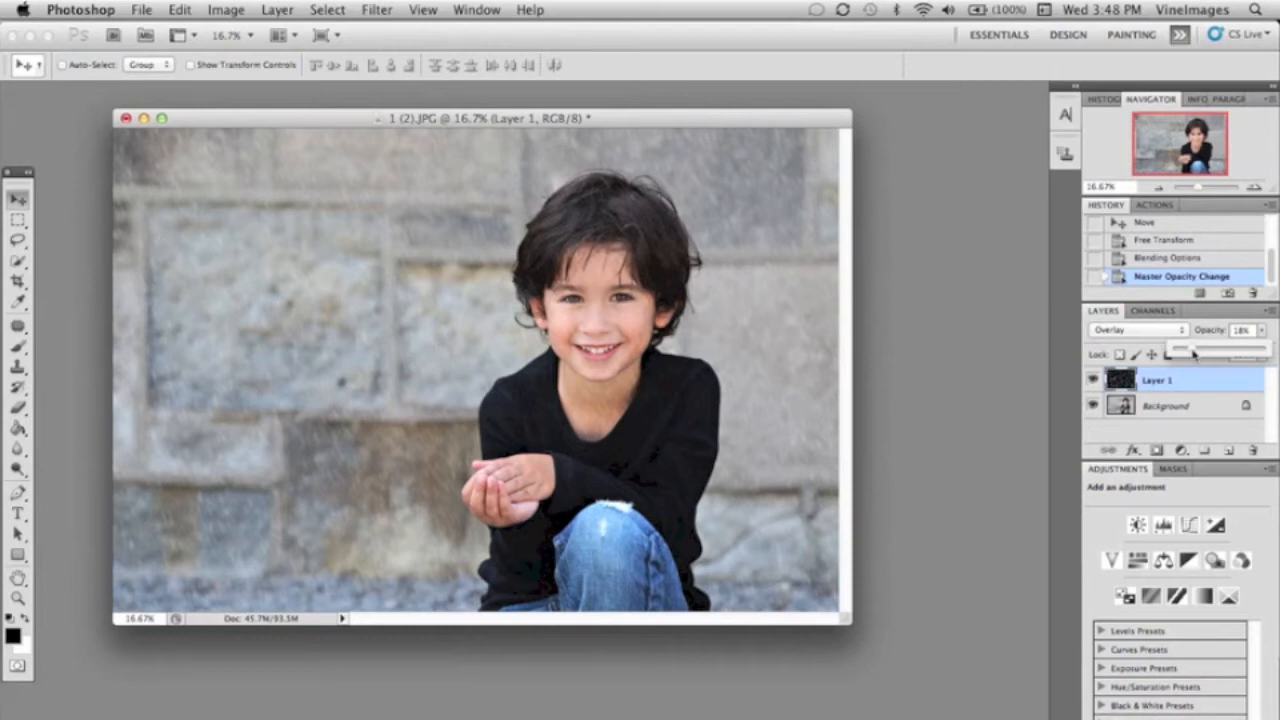
pyautogui.moveTo(1185, 349); pyautogui.dragTo(1198, 349)
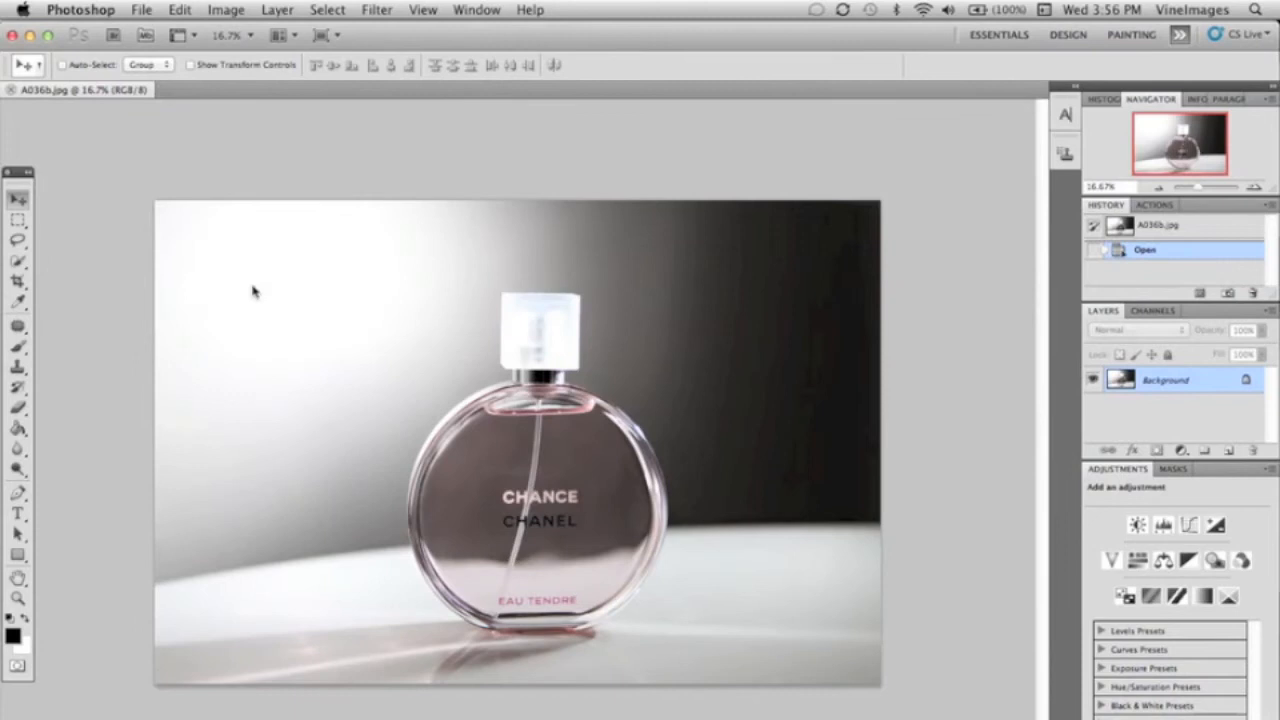
pyautogui.moveTo(365, 110)
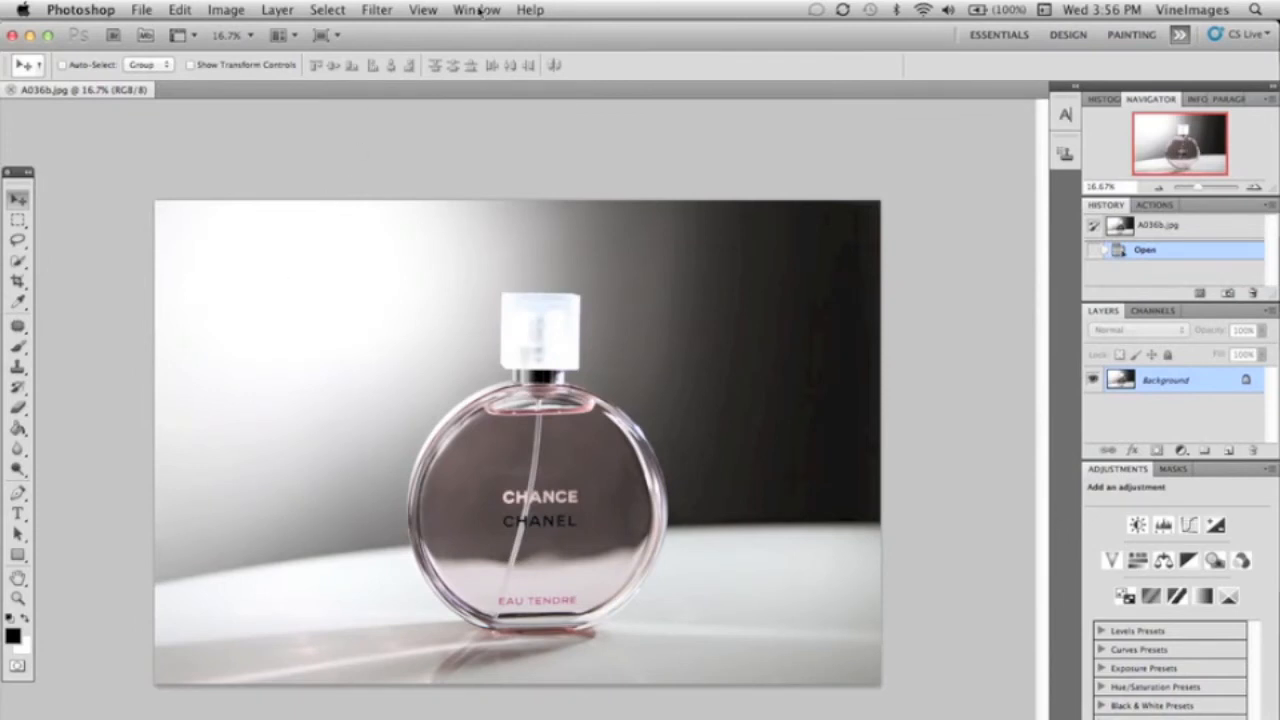
# Switch to the grunge texture document to bring it onto the perfume photo.
pyautogui.click(140, 10)
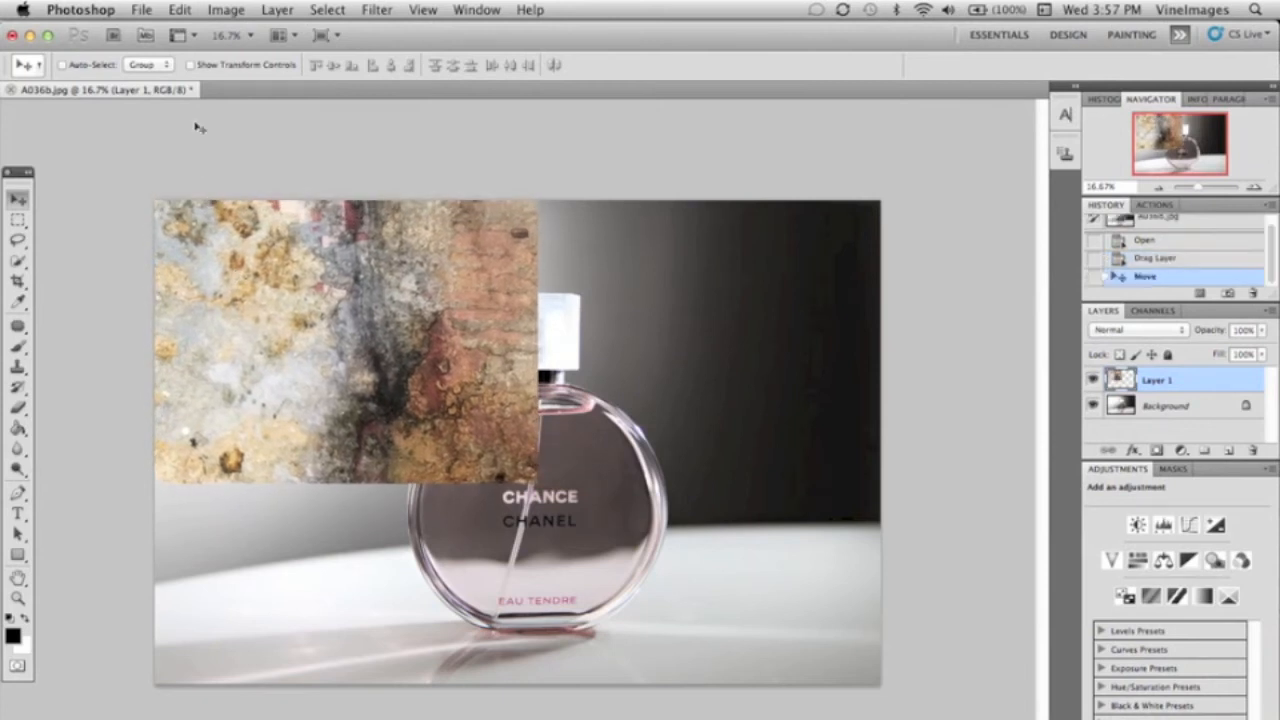
# Free Transform the grunge texture, enlarging it over the whole perfume photo, and apply.
pyautogui.click(179, 10)
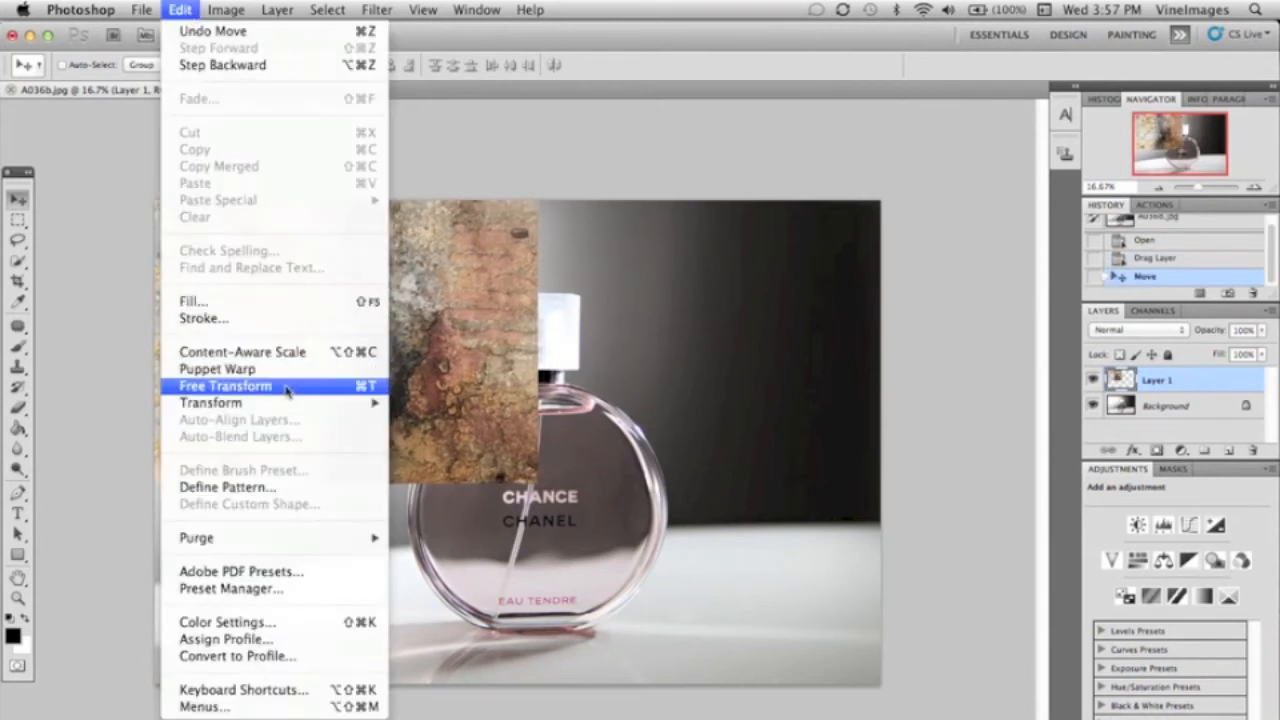
pyautogui.click(225, 385)
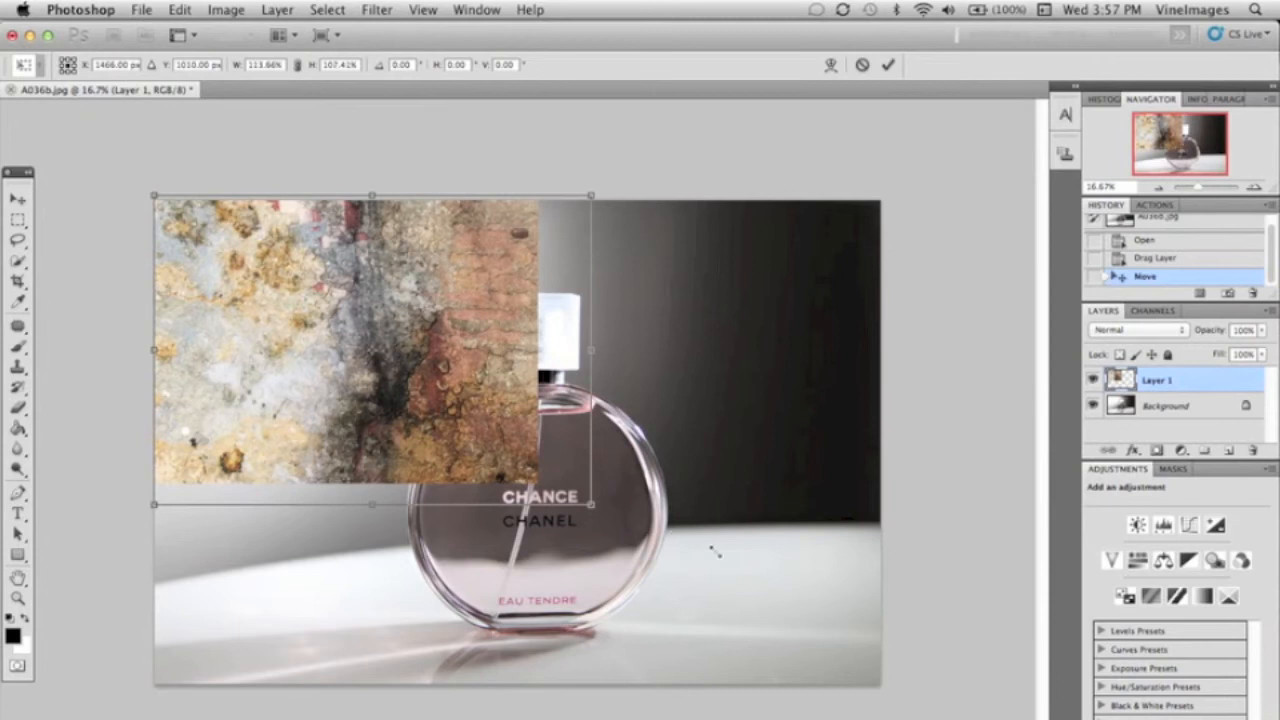
pyautogui.moveTo(590, 505); pyautogui.dragTo(880, 690)
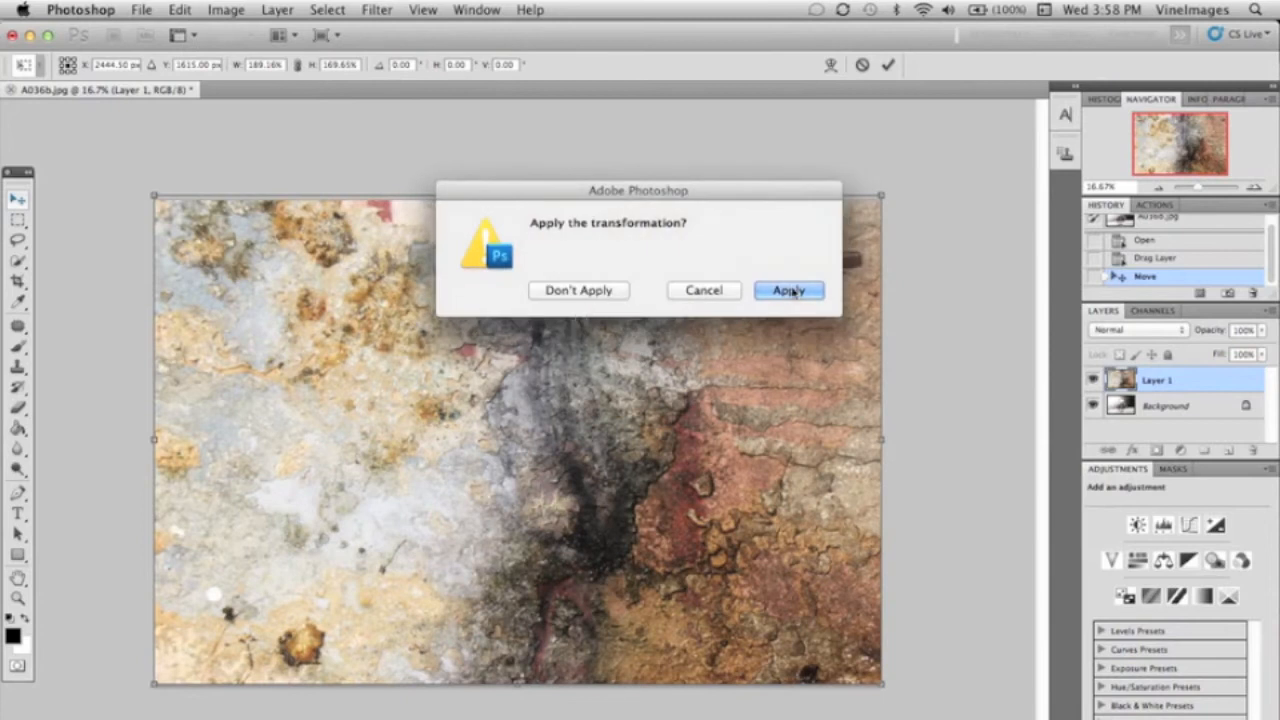
pyautogui.click(789, 290)
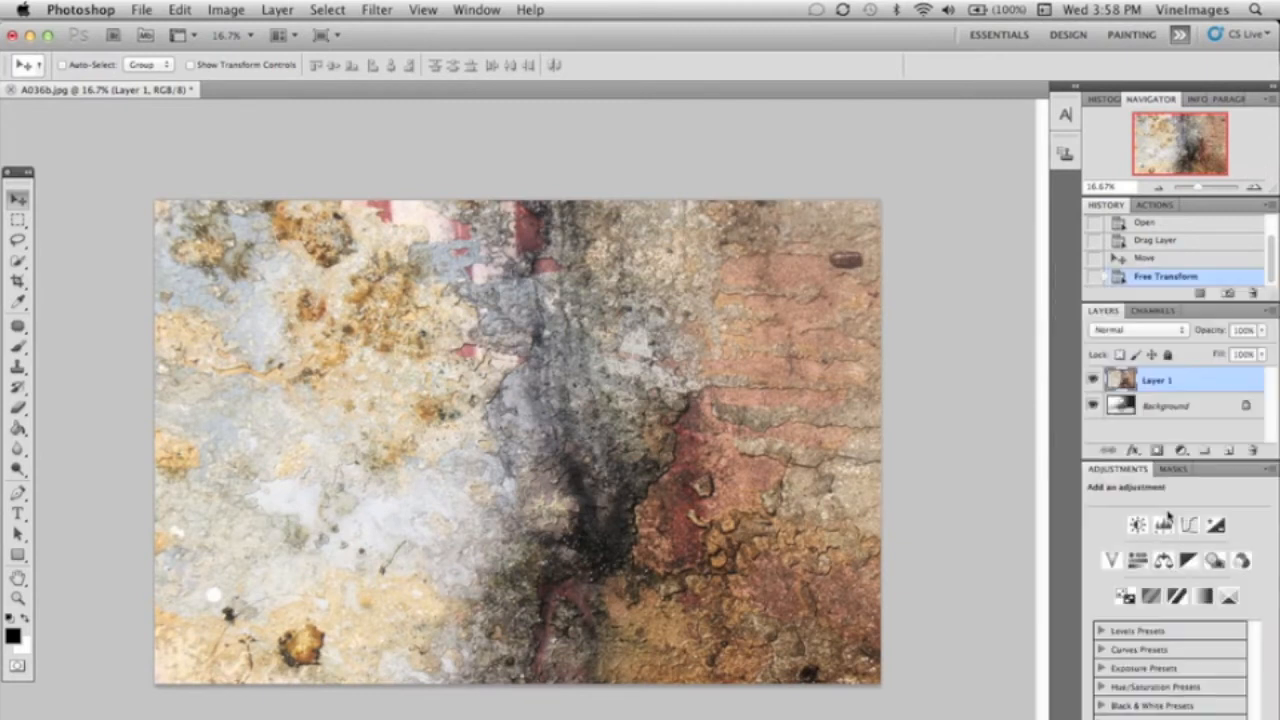
# Set the grunge texture layer to Overlay and lower its opacity to about 96%.
pyautogui.doubleClick(1155, 379)
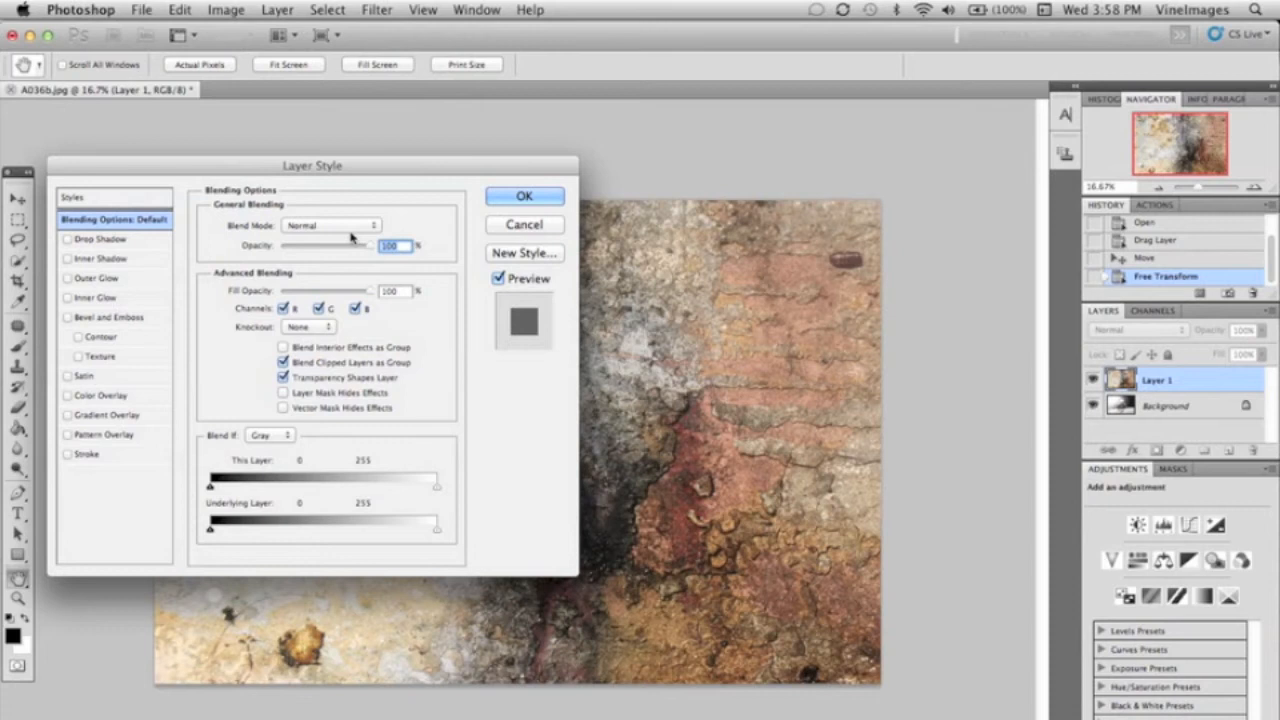
pyautogui.click(330, 225)
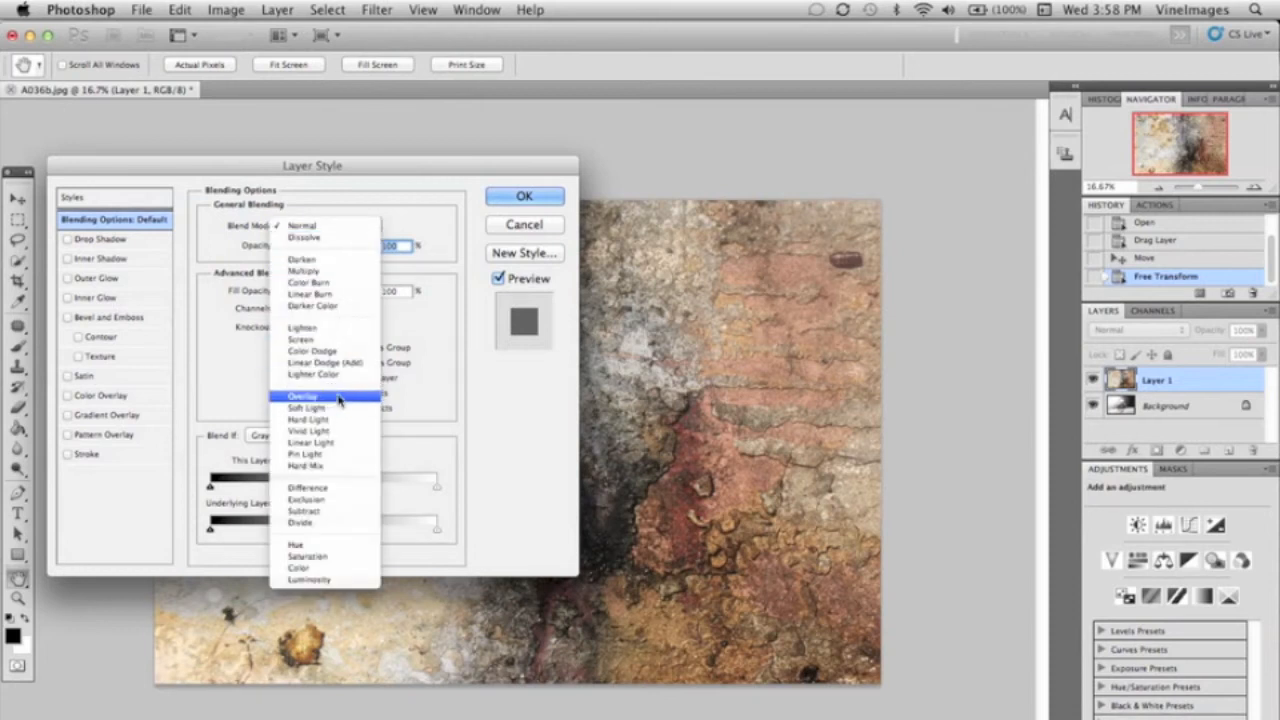
pyautogui.click(303, 395)
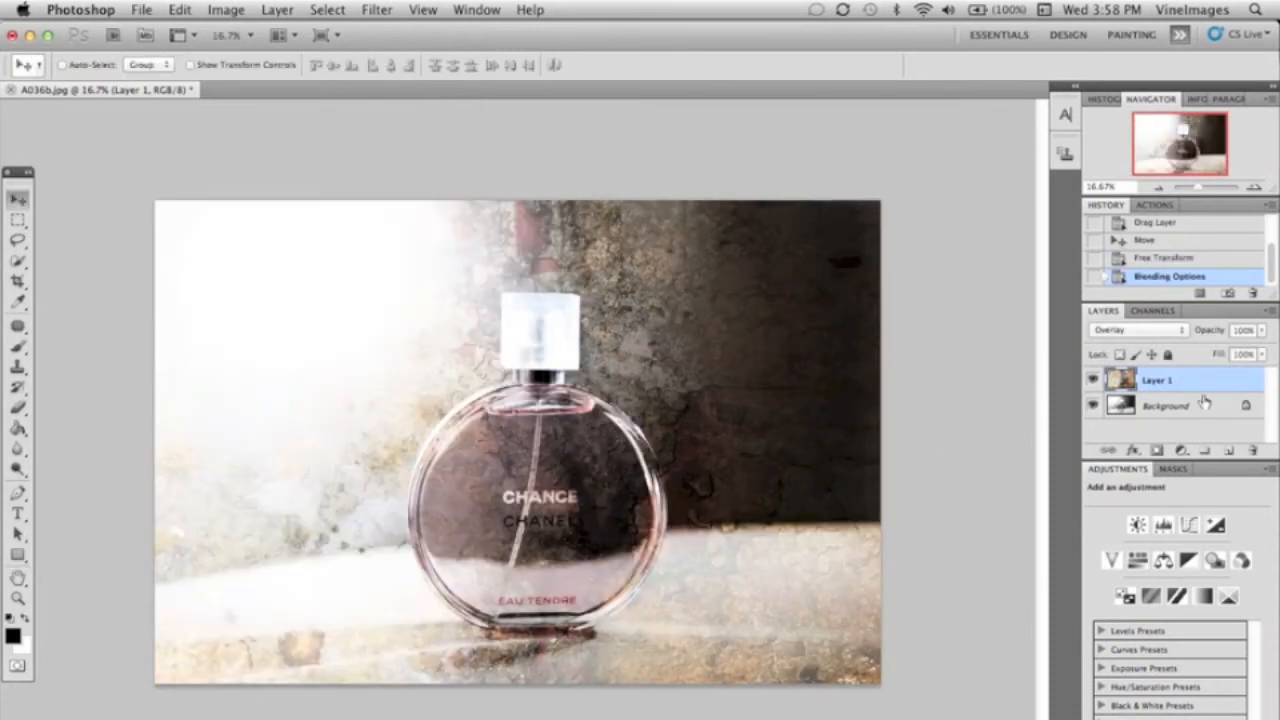
pyautogui.click(1248, 330)
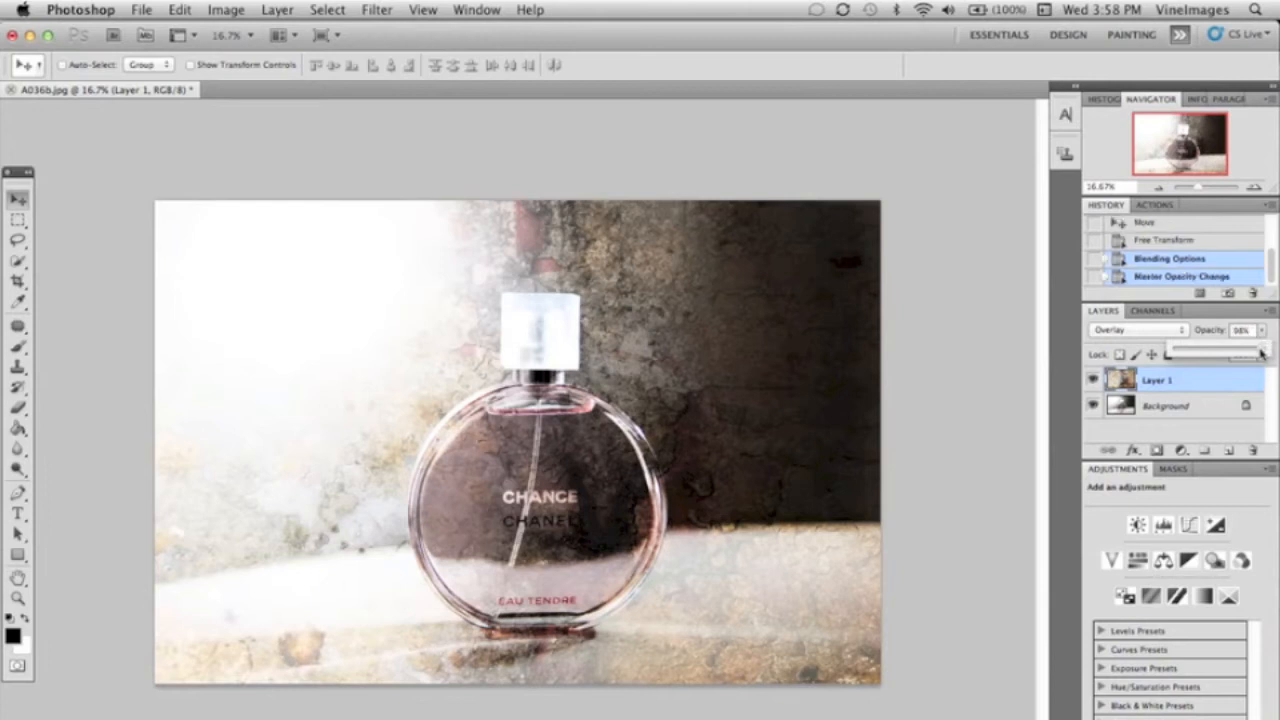
pyautogui.moveTo(1255, 346); pyautogui.dragTo(1200, 346)
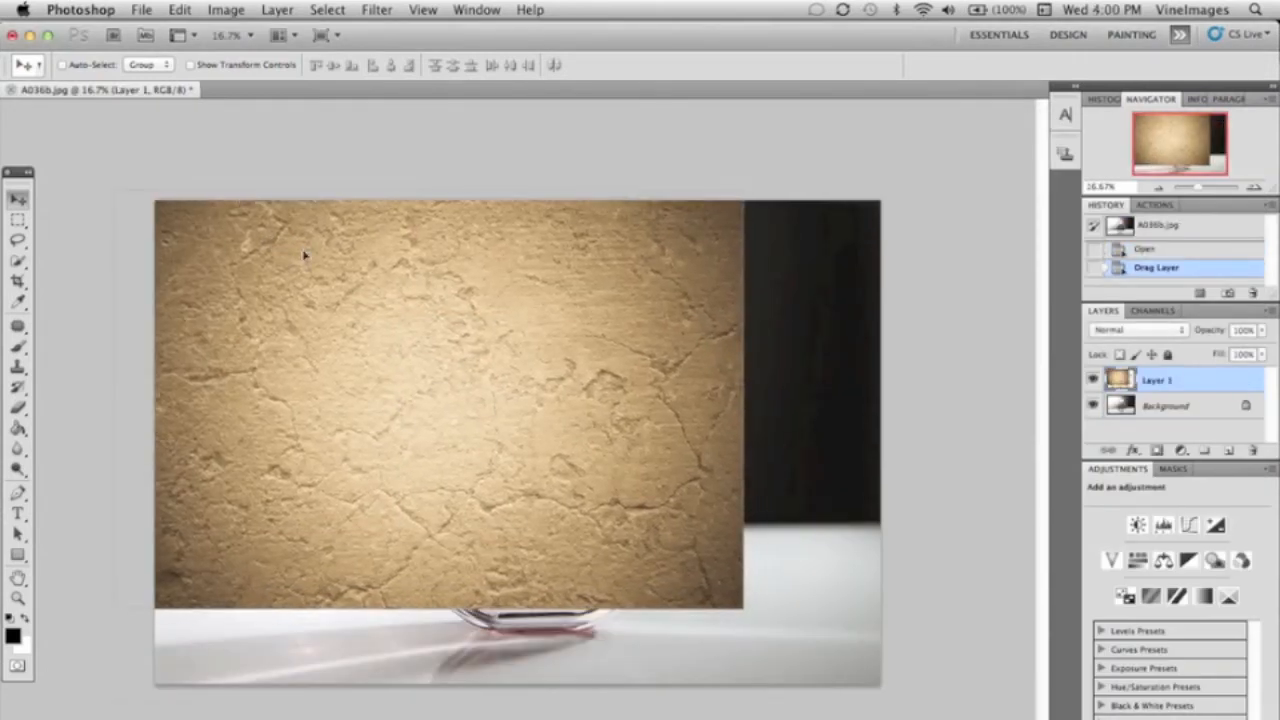
# Free Transform the cracked-plaster texture, stretching it across the perfume photo.
pyautogui.click(179, 9)
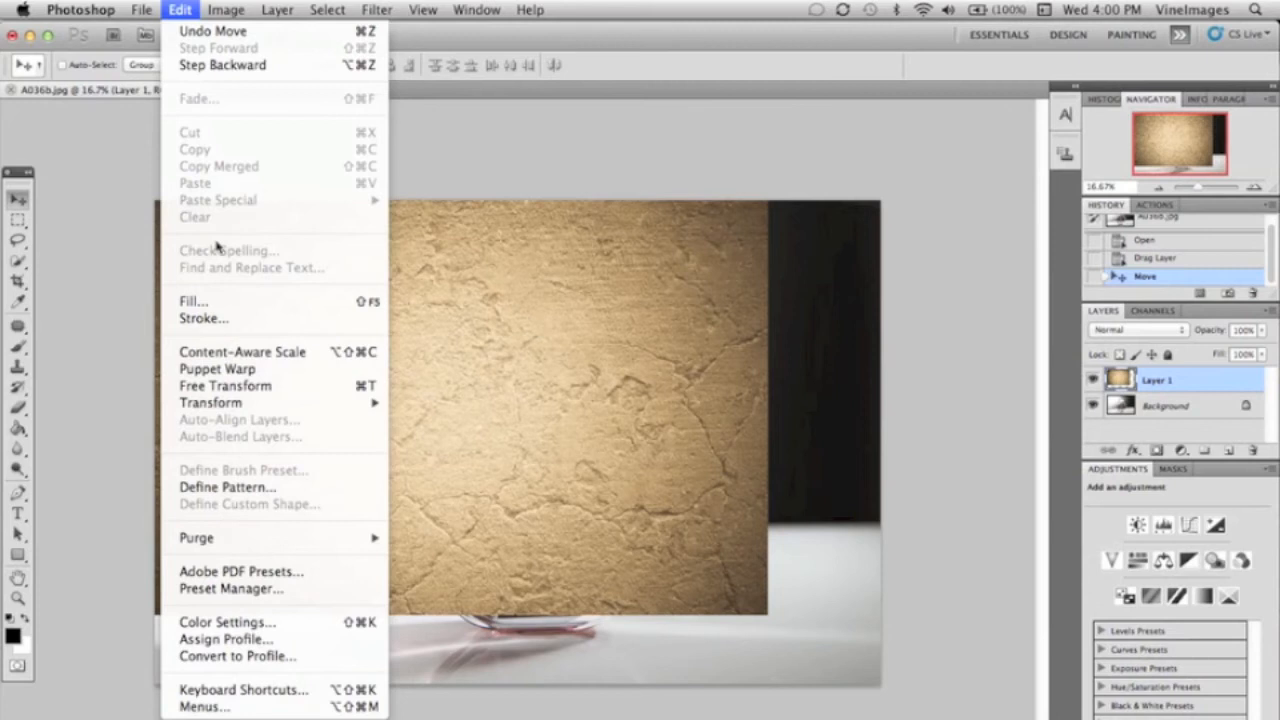
pyautogui.click(225, 385)
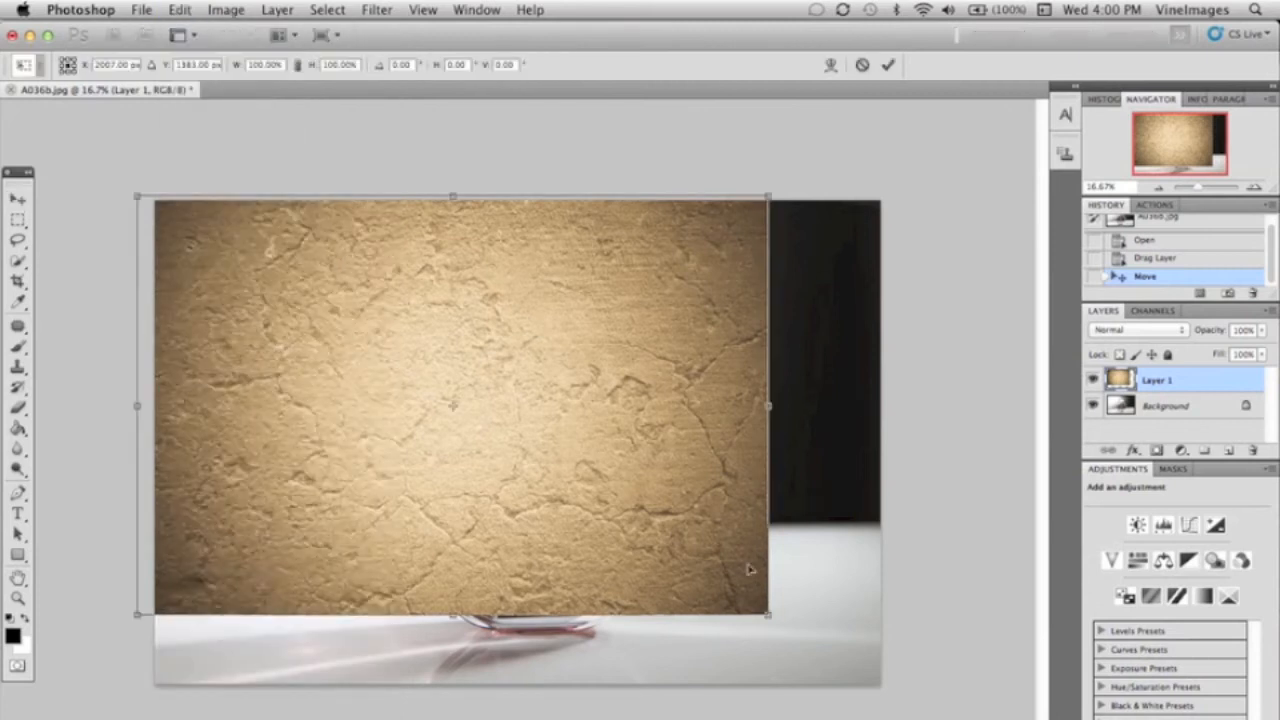
pyautogui.moveTo(768, 615); pyautogui.dragTo(880, 685)
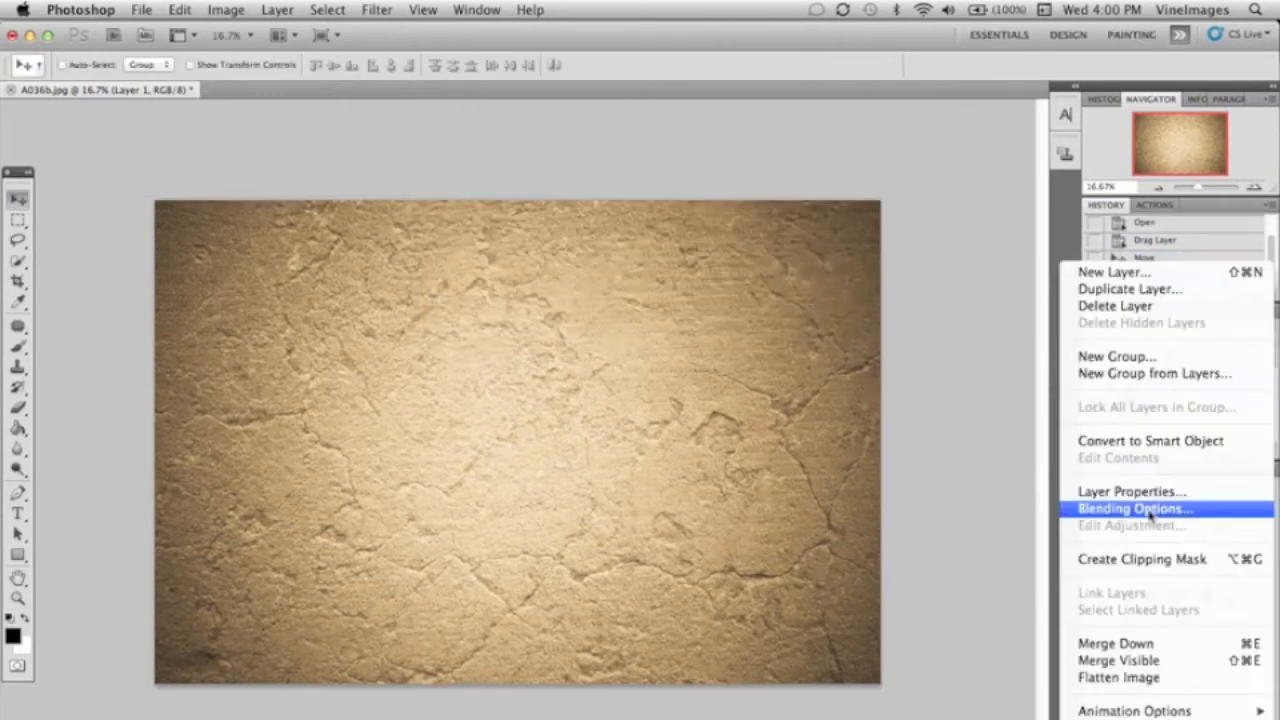
# Blend the plaster layer in Overlay mode and lower its opacity to about 94%.
pyautogui.click(1134, 508)
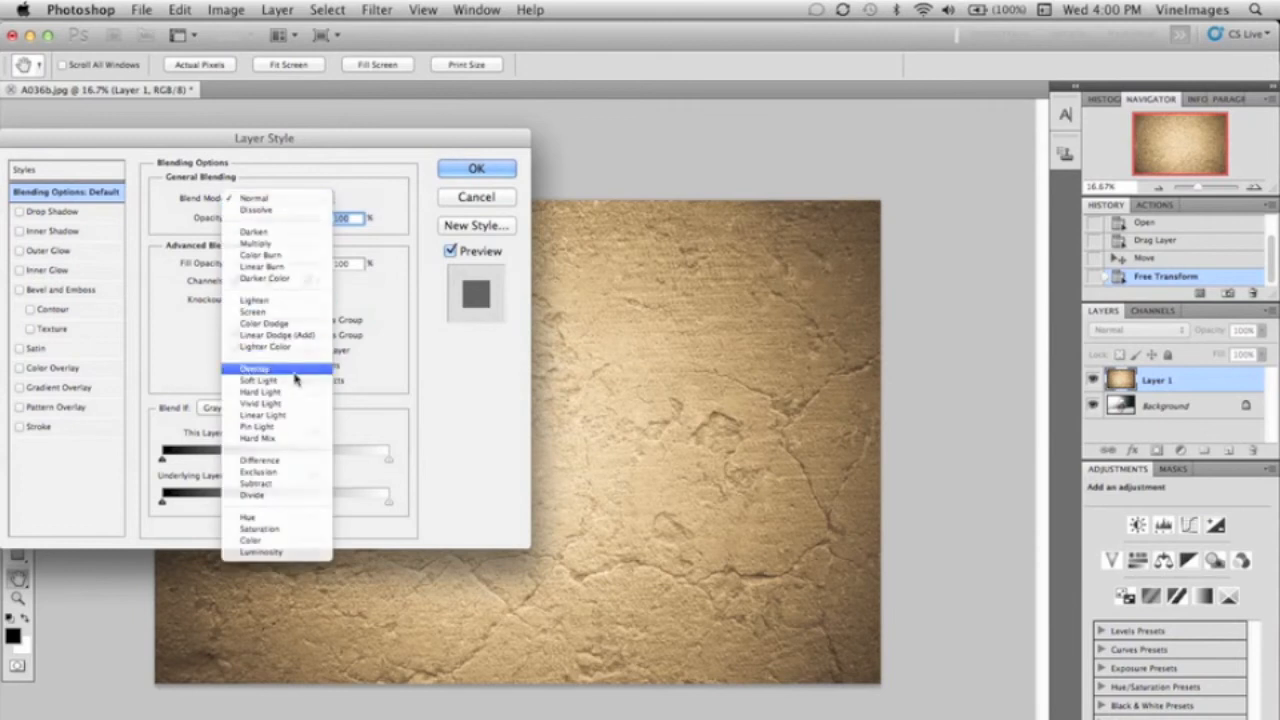
pyautogui.click(476, 167)
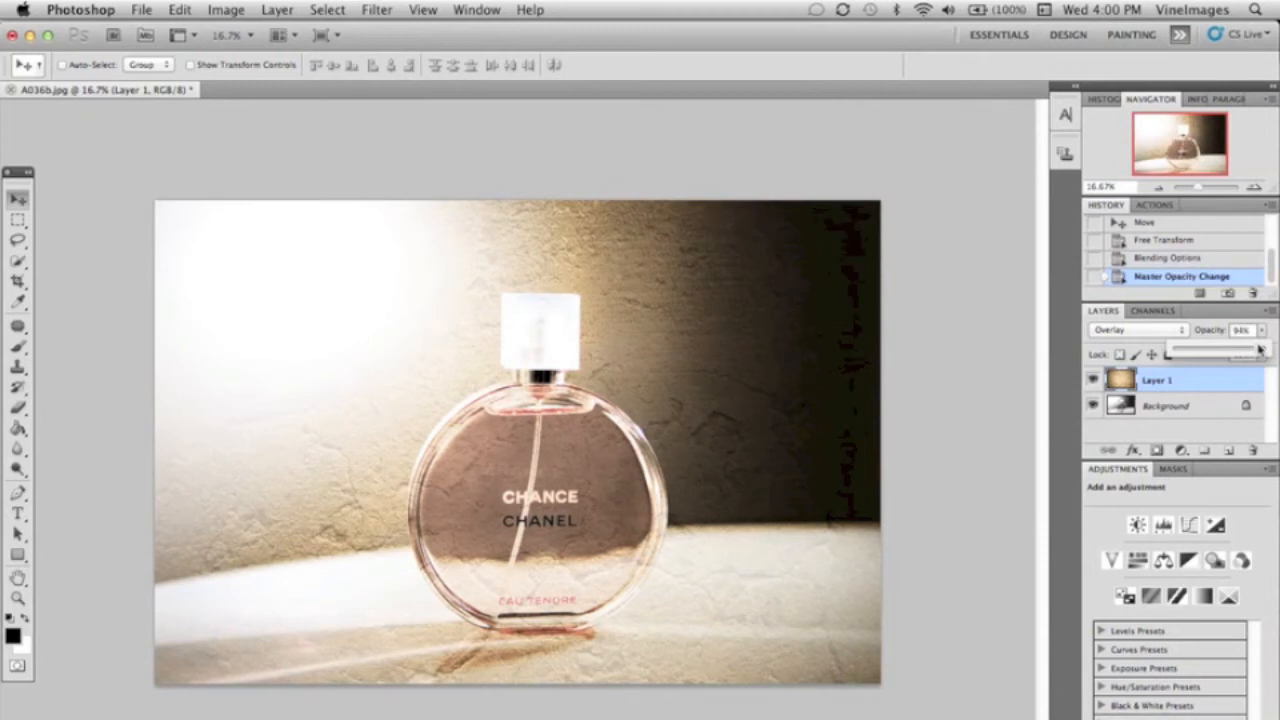
pyautogui.click(17, 410)
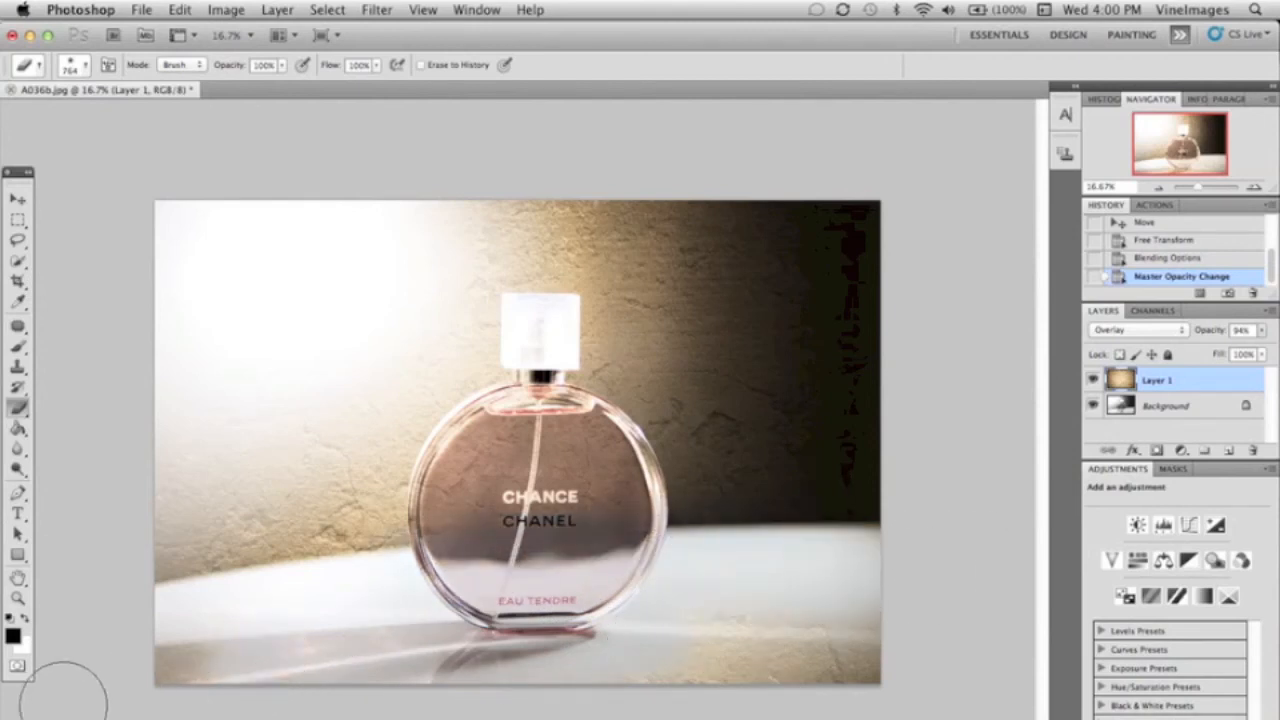
pyautogui.moveTo(670, 690)
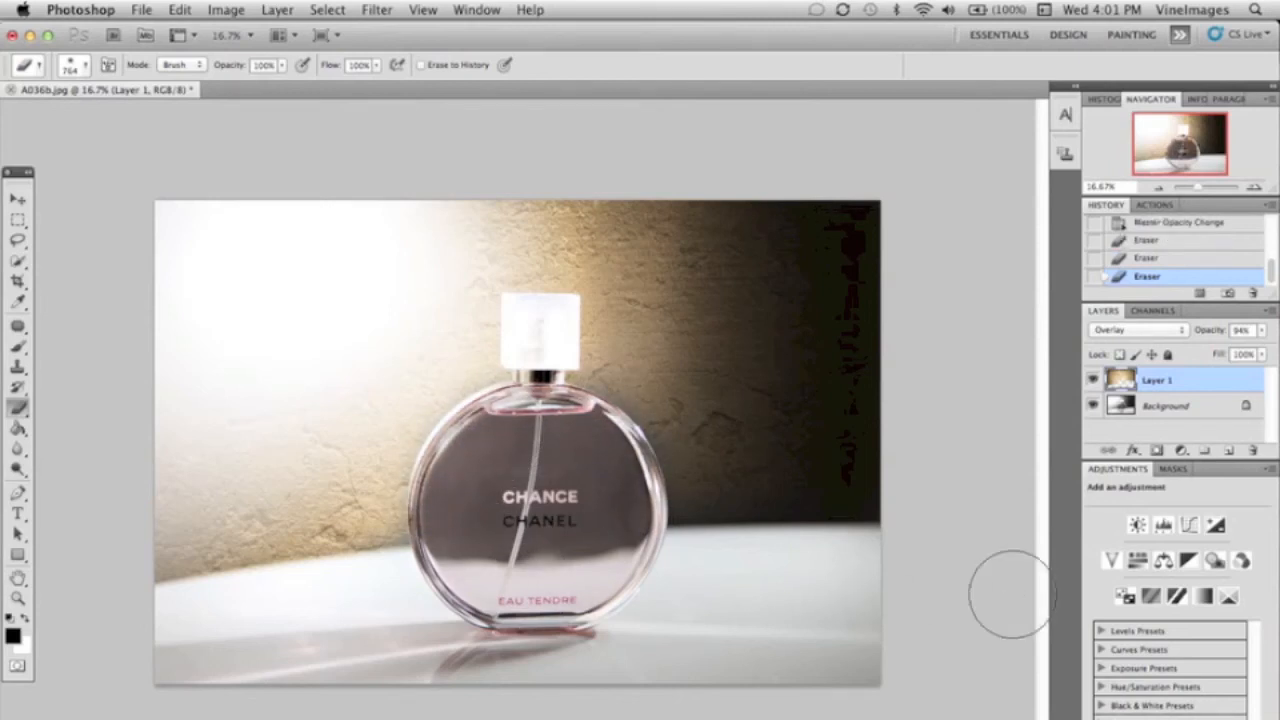
pyautogui.moveTo(998, 577)
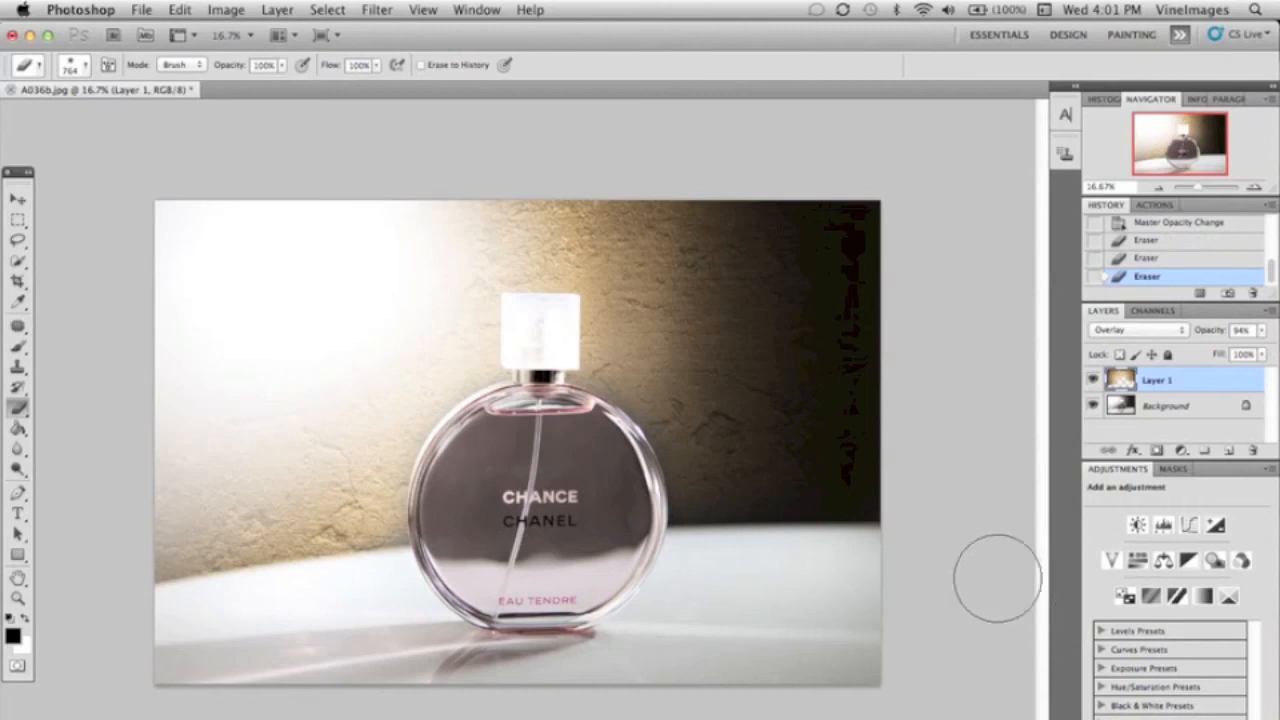